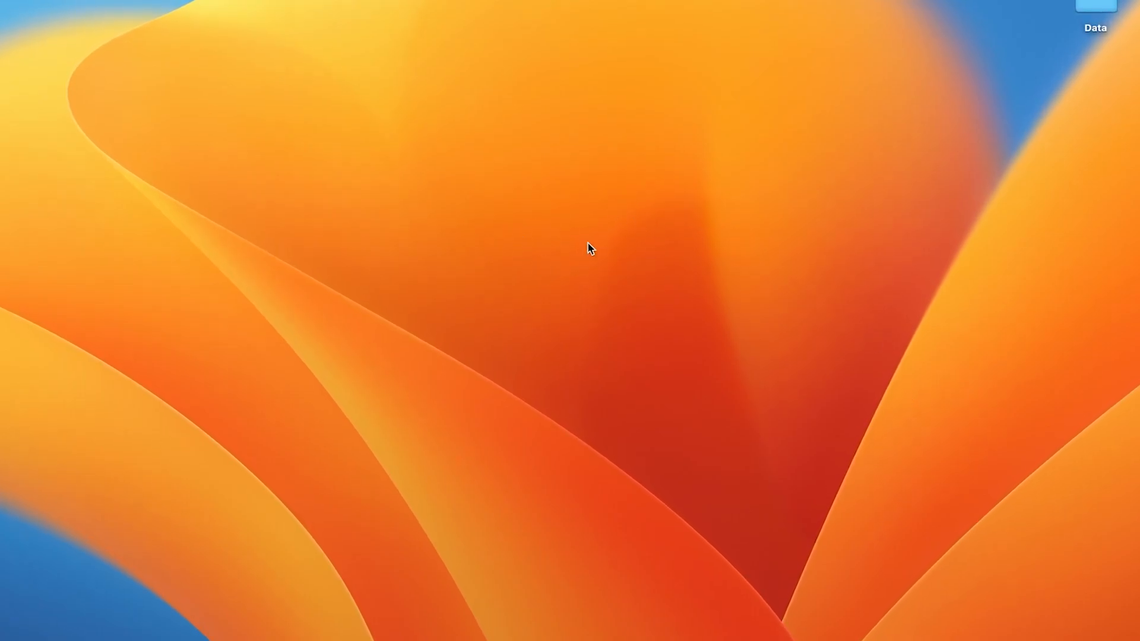
{"action": "mouse_move", "coordinate": [579, 305]}
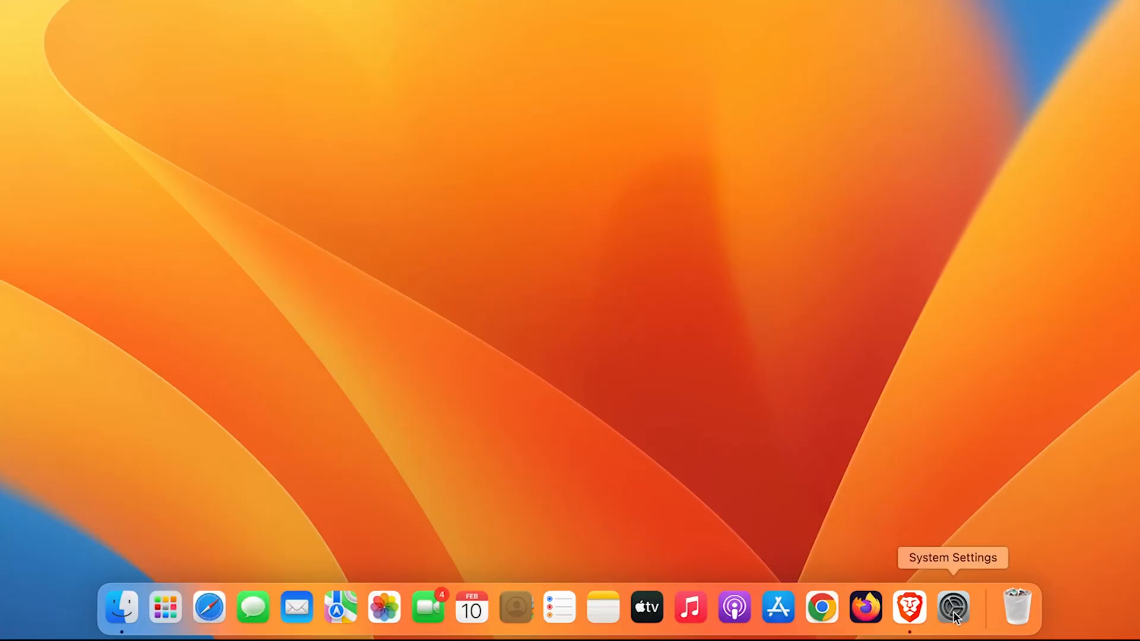
Launch System Settings and bring the Accessibility Motor section into view
{"action": "left_click", "coordinate": [951, 608]}
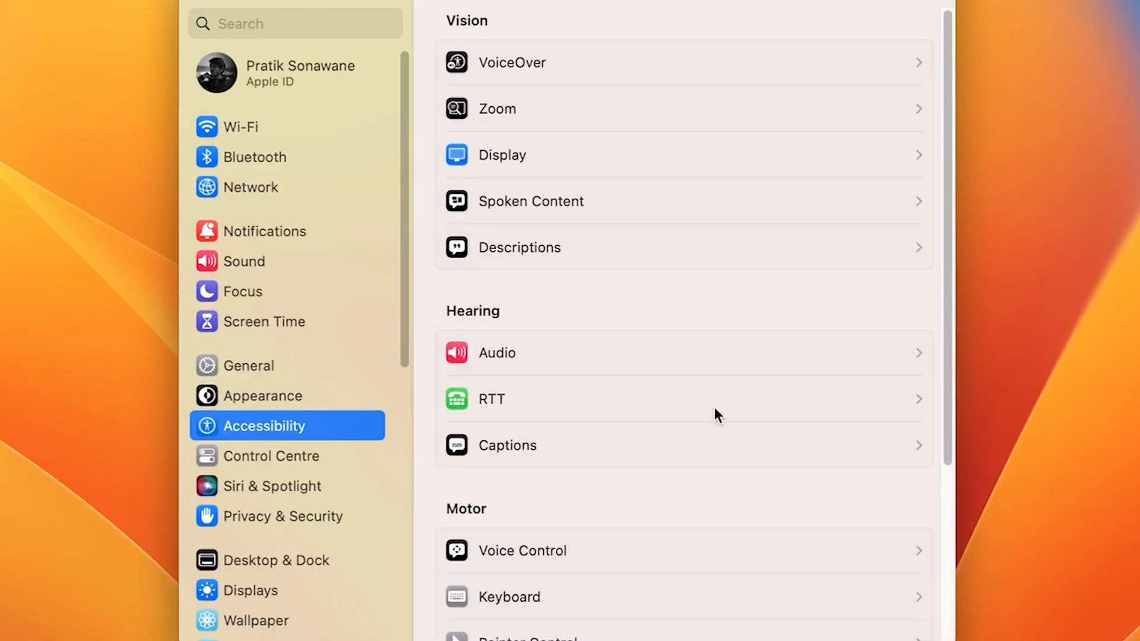
{"action": "scroll", "scroll_direction": "down", "scroll_amount": 3}
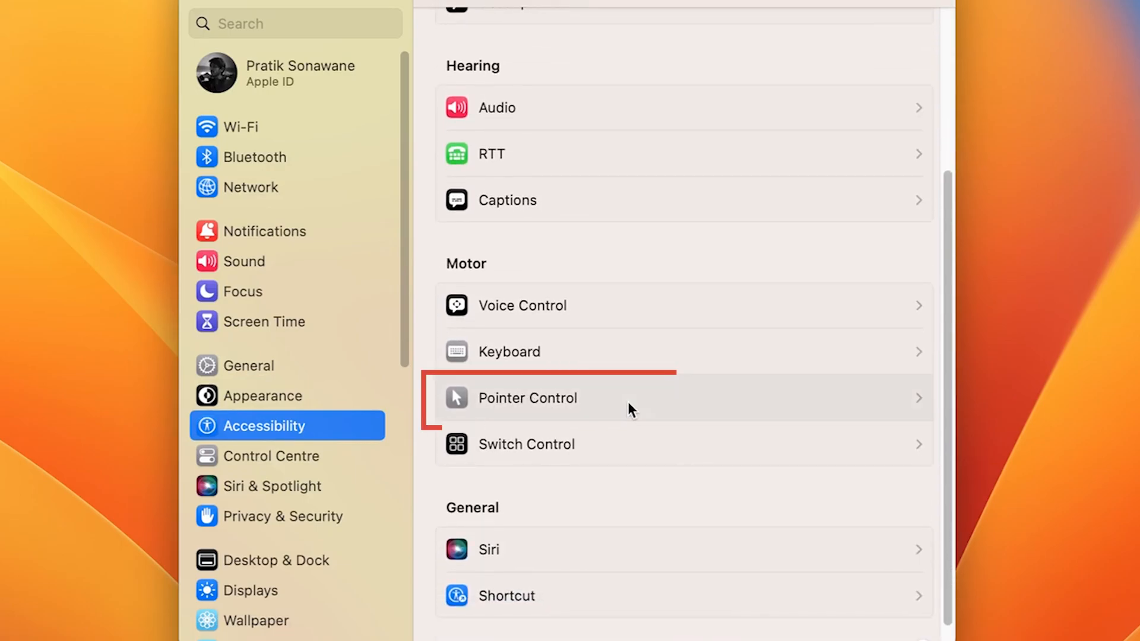
In Pointer Control, turn on 'Ignore built-in trackpad when mouse or wireless trackpad is present'
{"action": "left_click", "coordinate": [527, 398]}
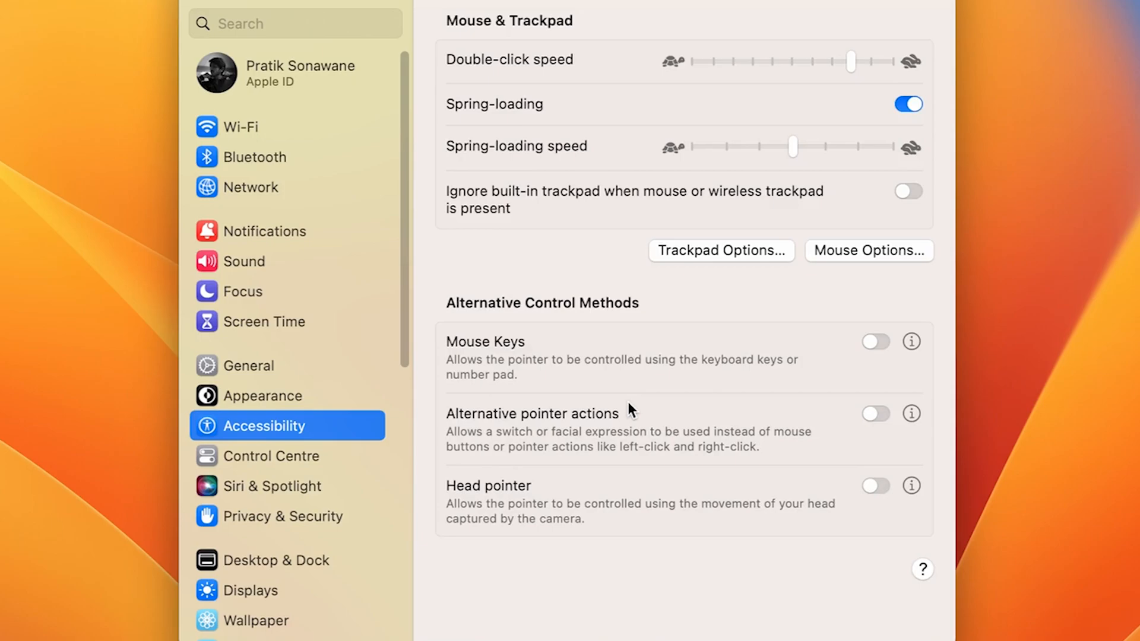
{"action": "mouse_move", "coordinate": [554, 216]}
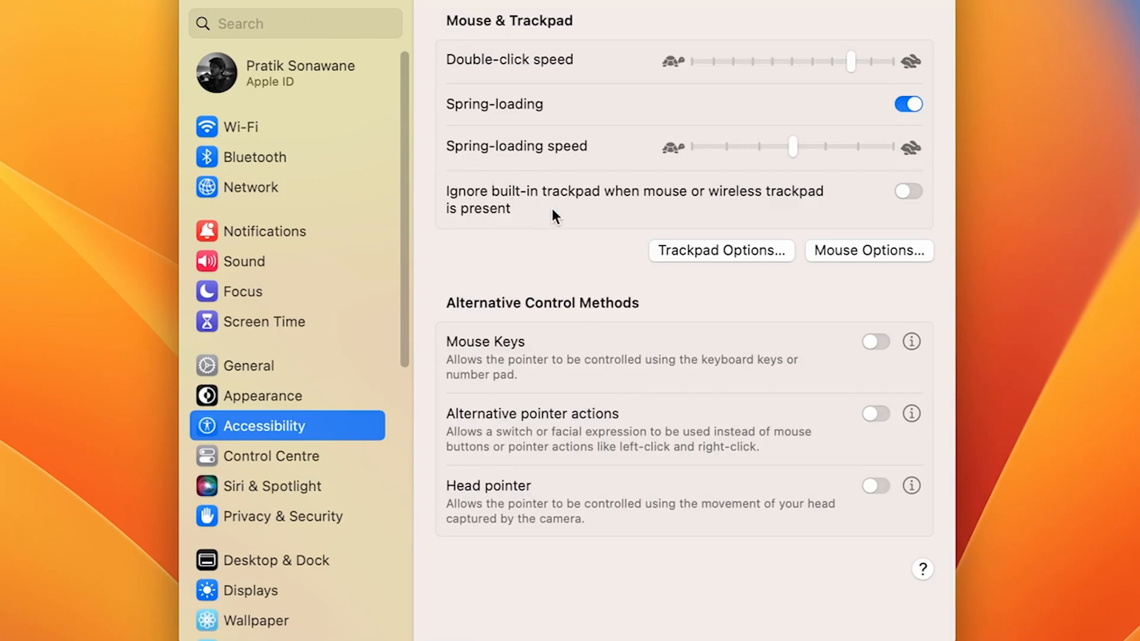
{"action": "scroll", "scroll_direction": "down", "scroll_amount": 3}
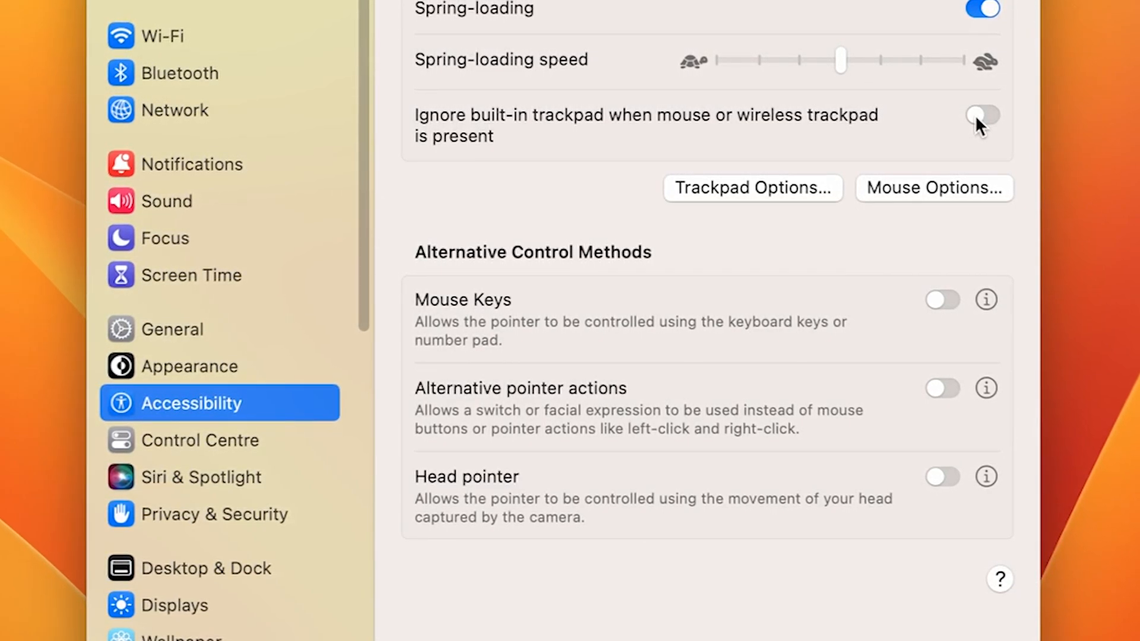
{"action": "left_click", "coordinate": [981, 118]}
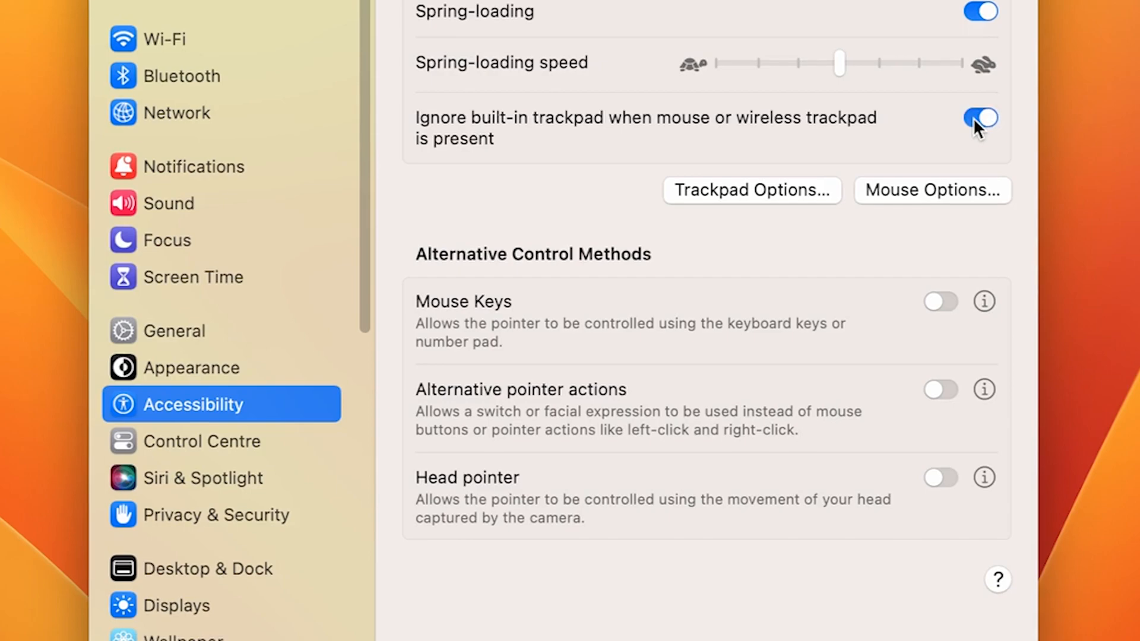